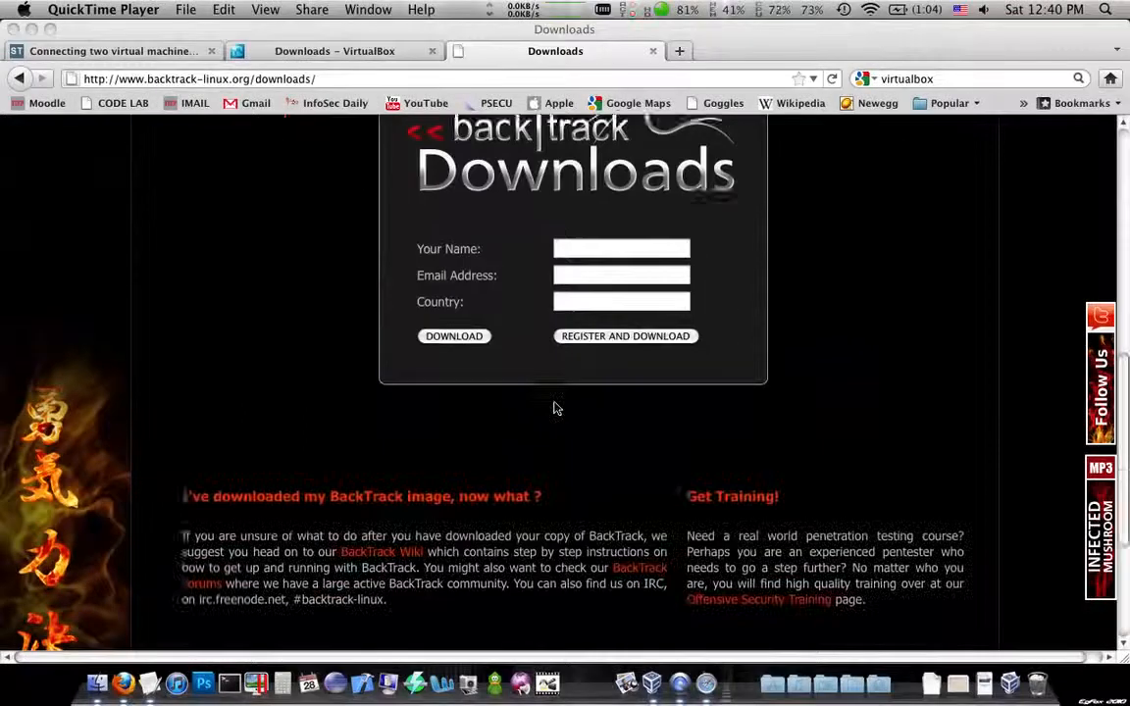
# Step: Scroll up through the BackTrack downloads page in Firefox
pyautogui.scroll(3)
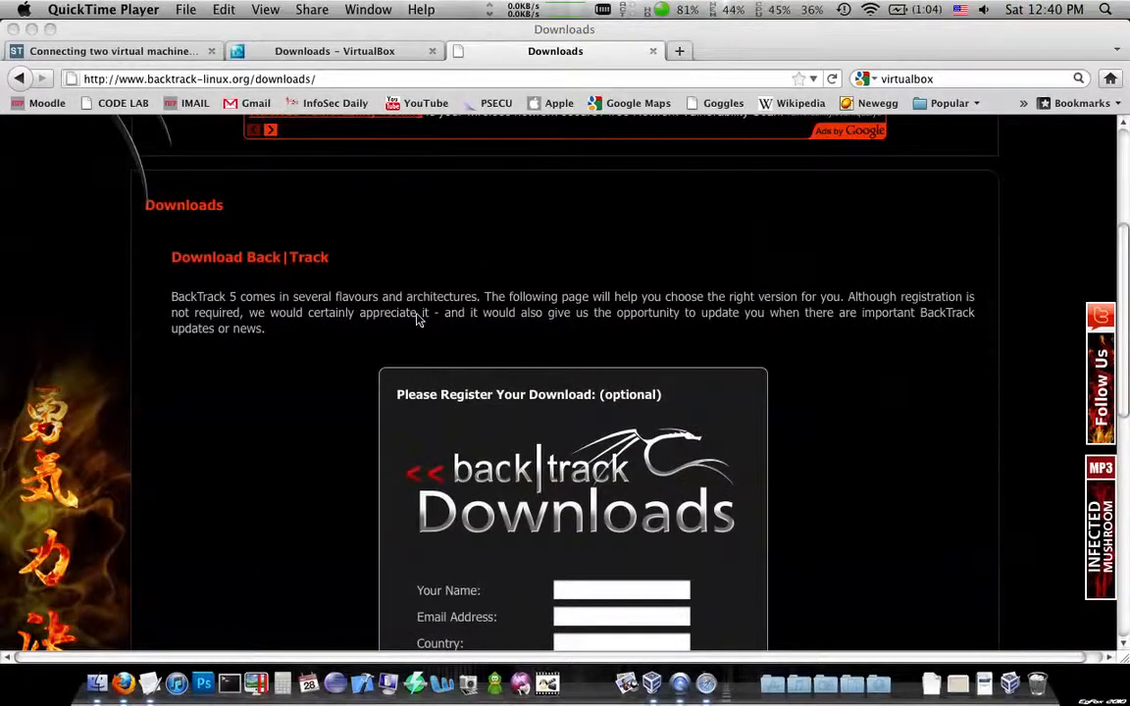
pyautogui.scroll(3)
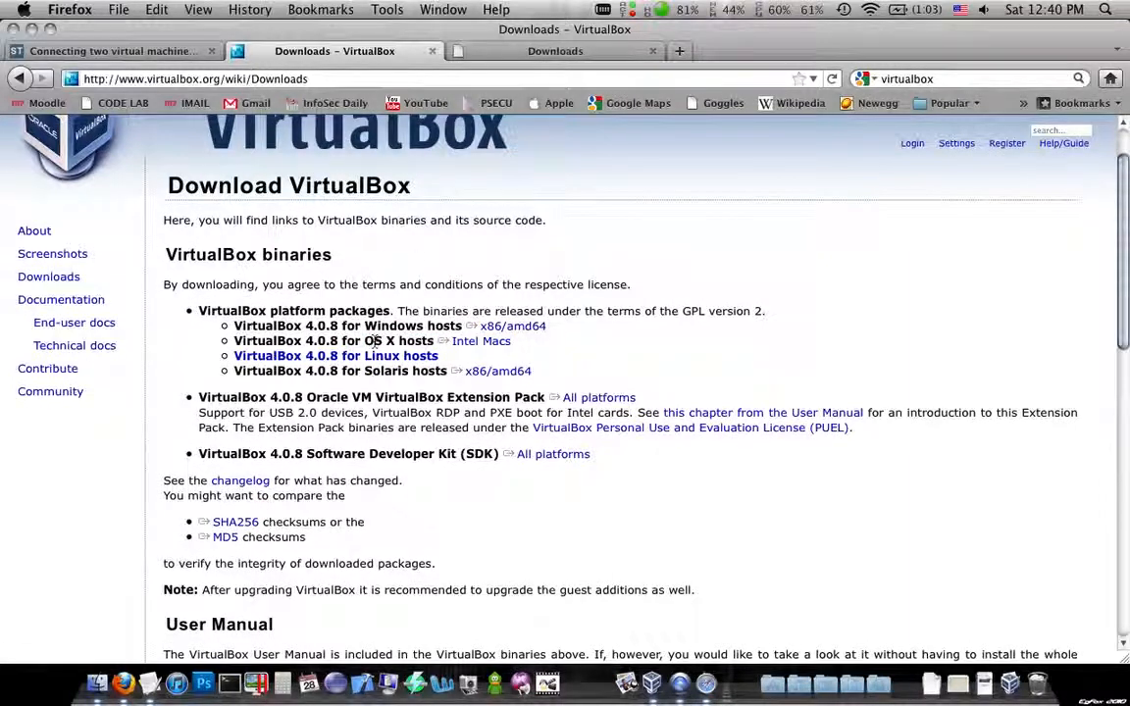
pyautogui.moveTo(633, 640)
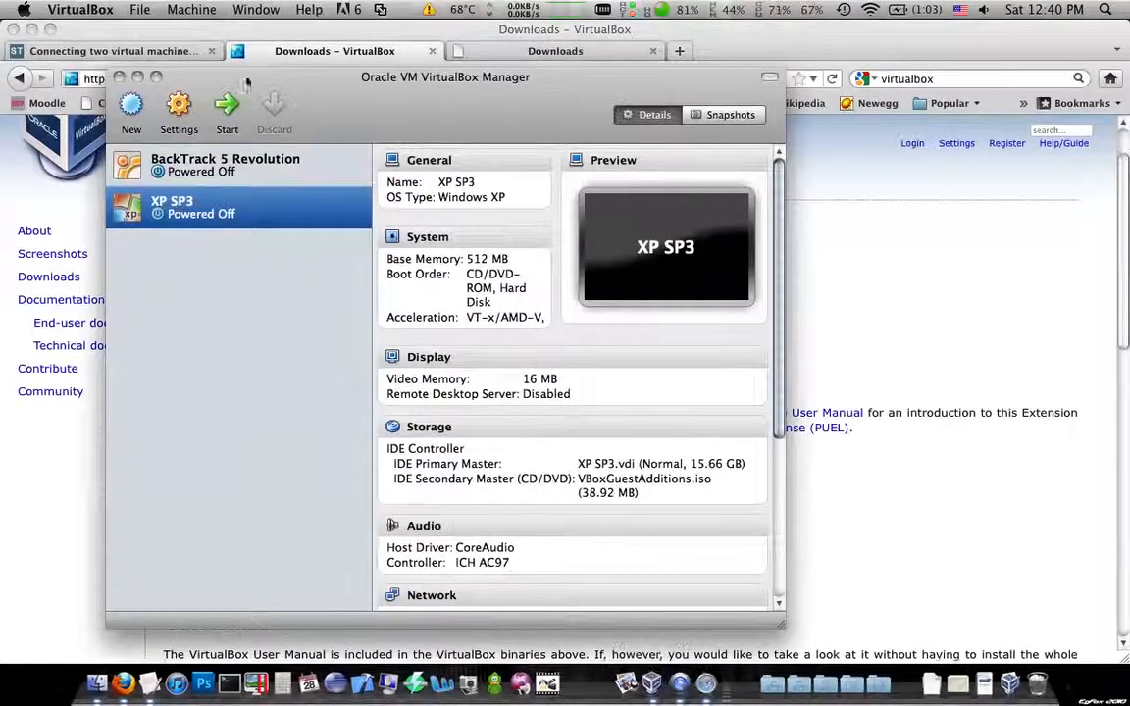
# Step: Start a new virtual machine named Demo with Linux / Ubuntu as its OS
pyautogui.click(130, 111)
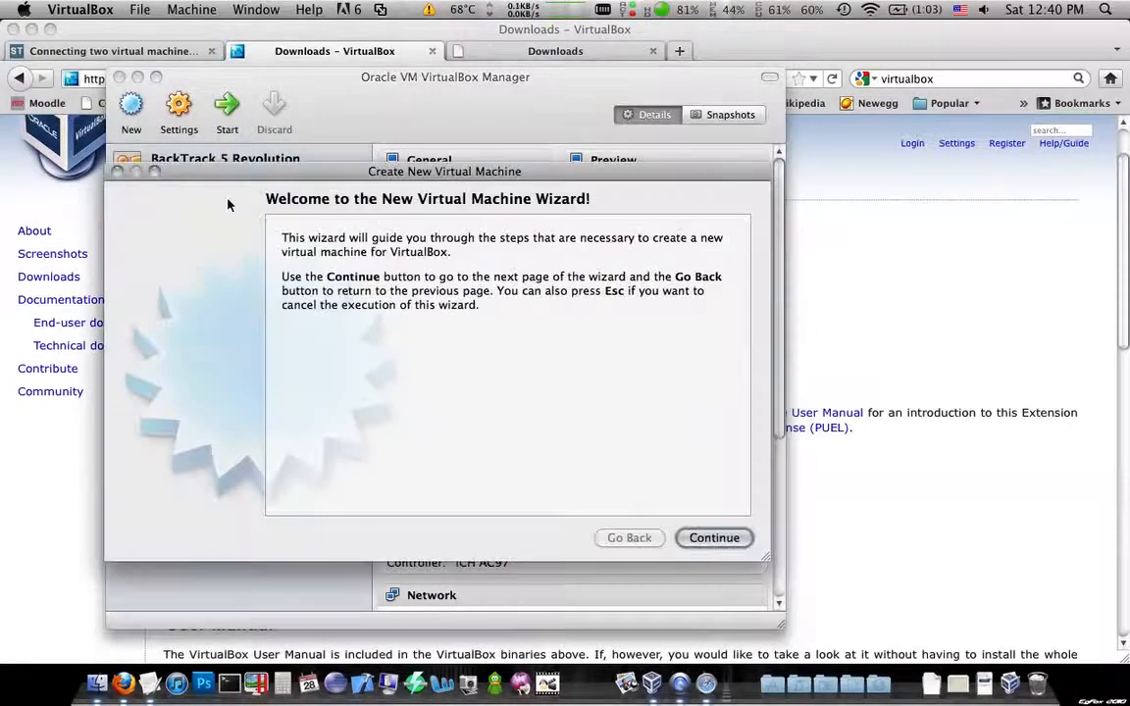
pyautogui.click(713, 537)
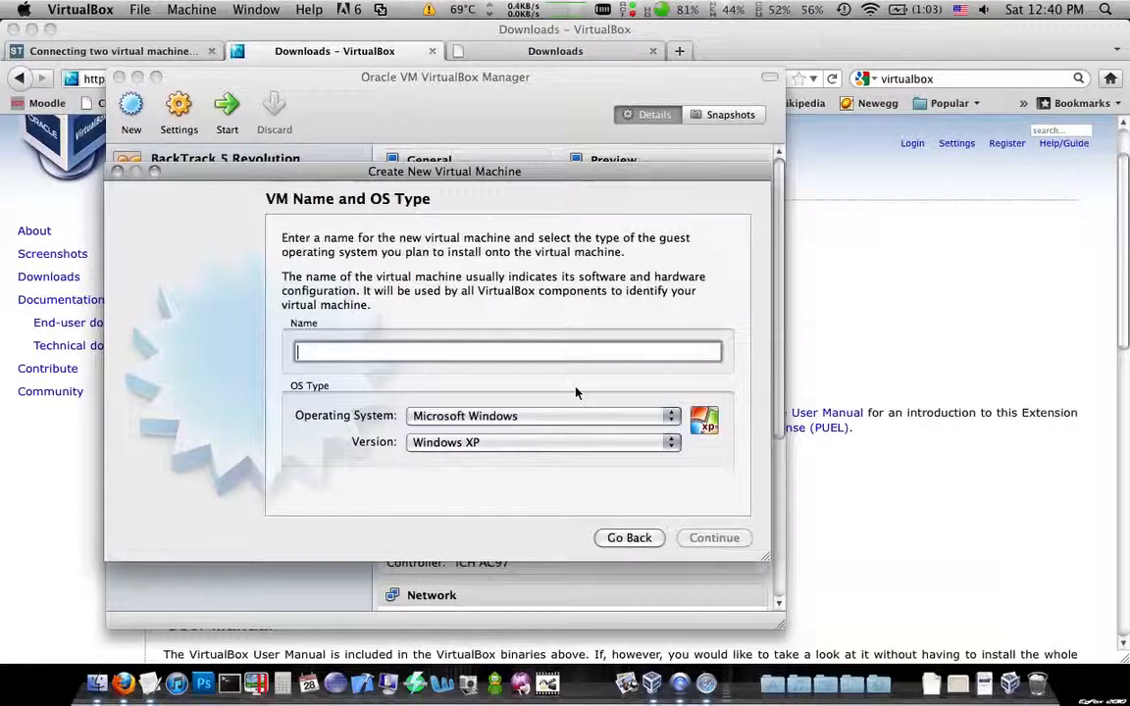
pyautogui.write('Test')
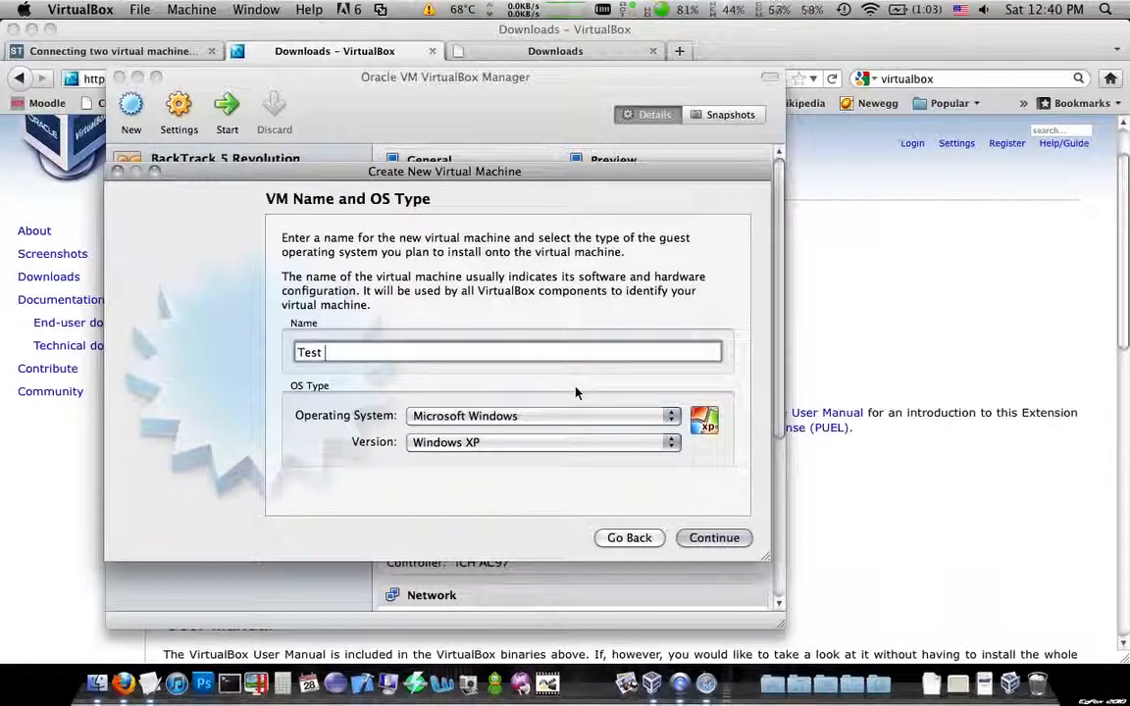
pyautogui.write('Demo')
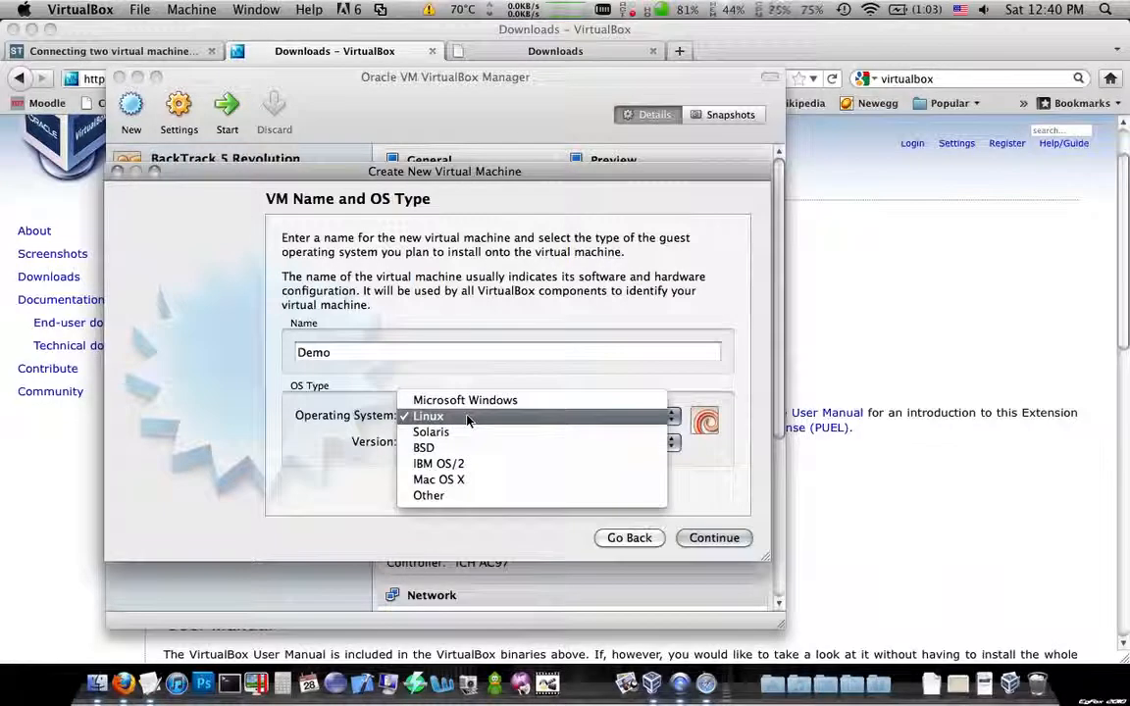
pyautogui.click(428, 416)
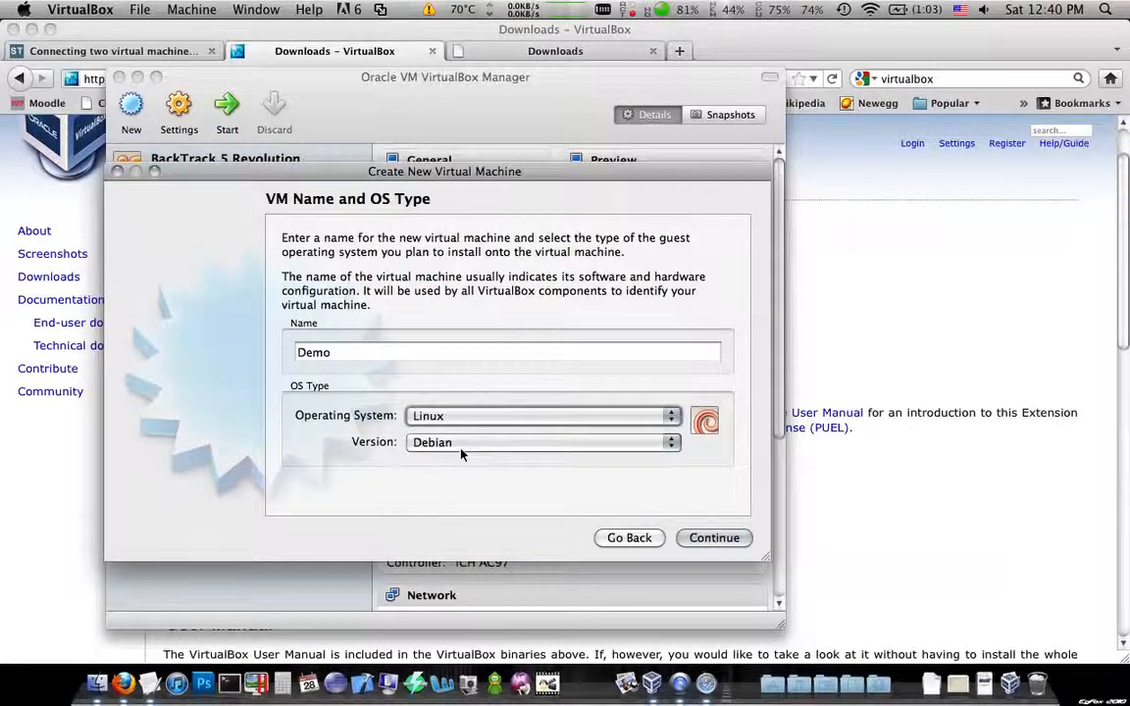
pyautogui.click(542, 442)
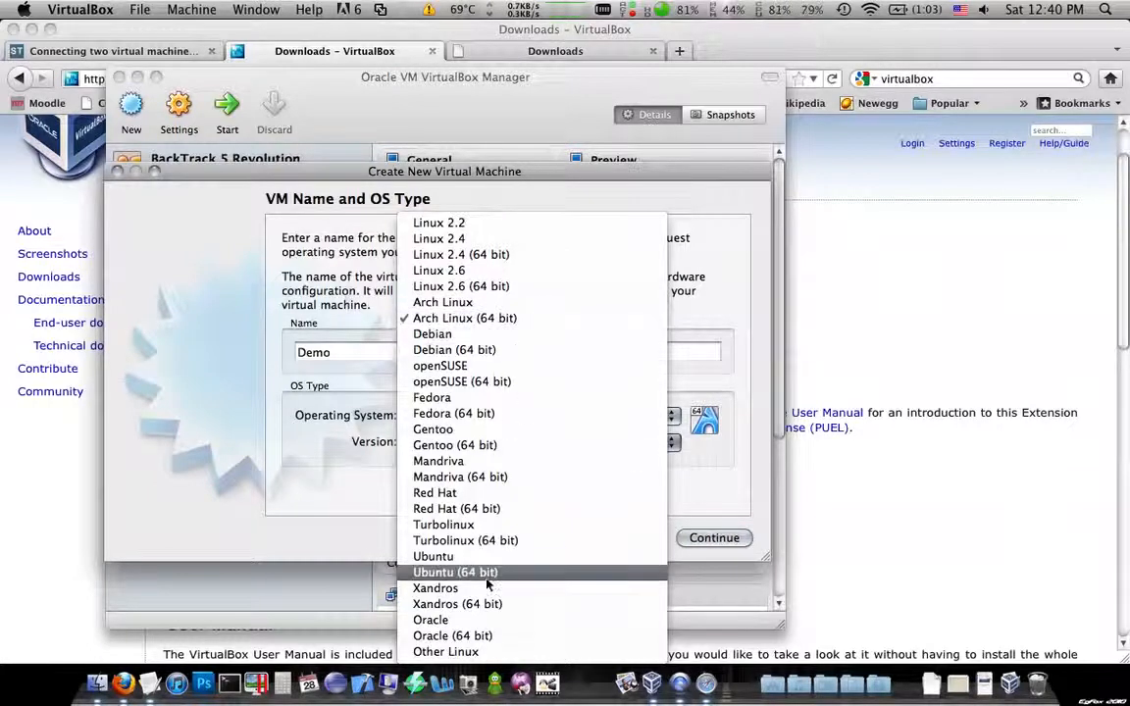
pyautogui.click(433, 556)
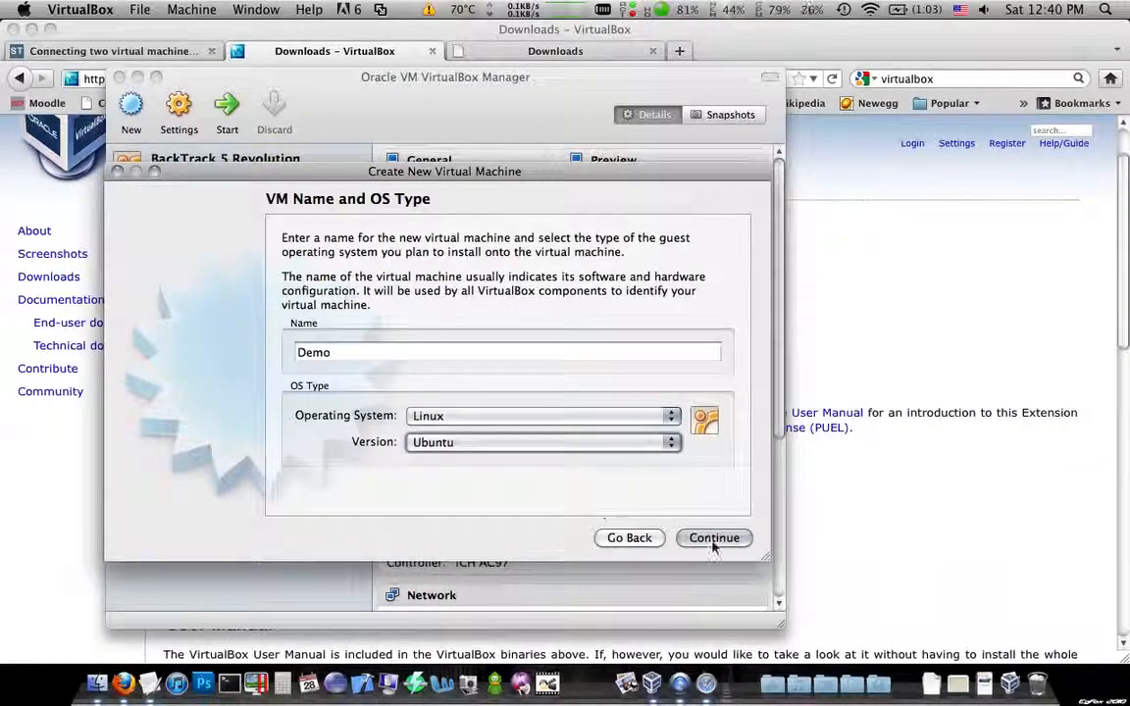
# Step: Keep 512 MB memory and create an 8 GB dynamically expanding Demo.vdi disk
pyautogui.click(714, 538)
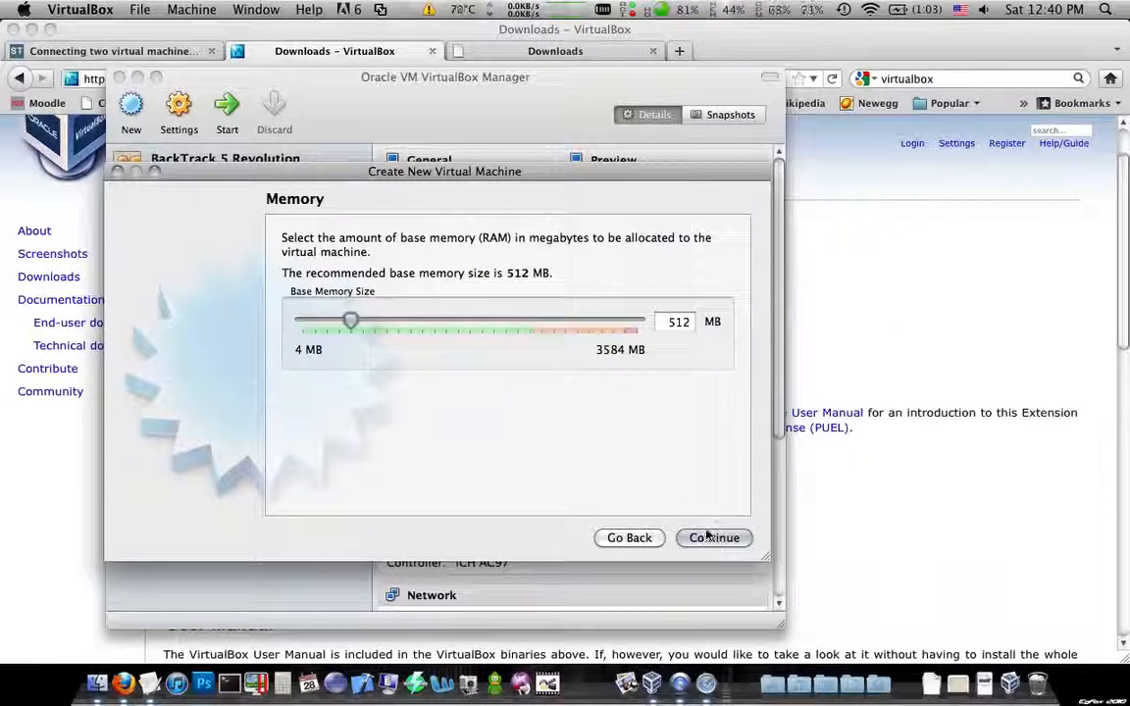
pyautogui.click(713, 537)
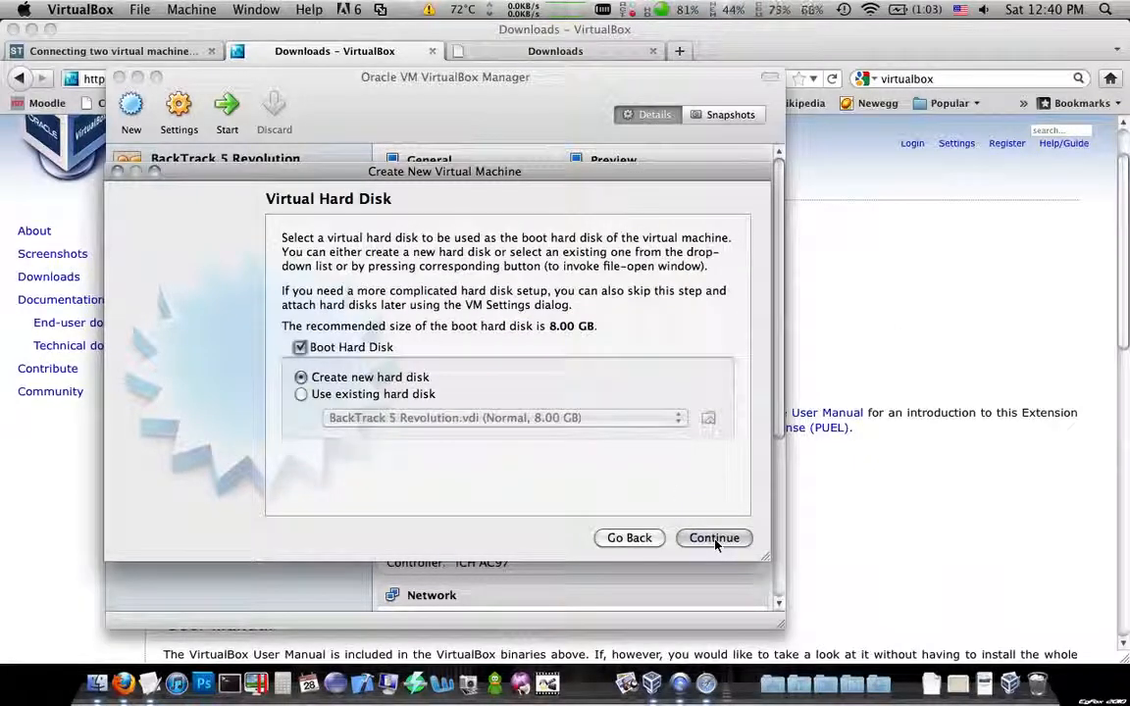
pyautogui.click(714, 537)
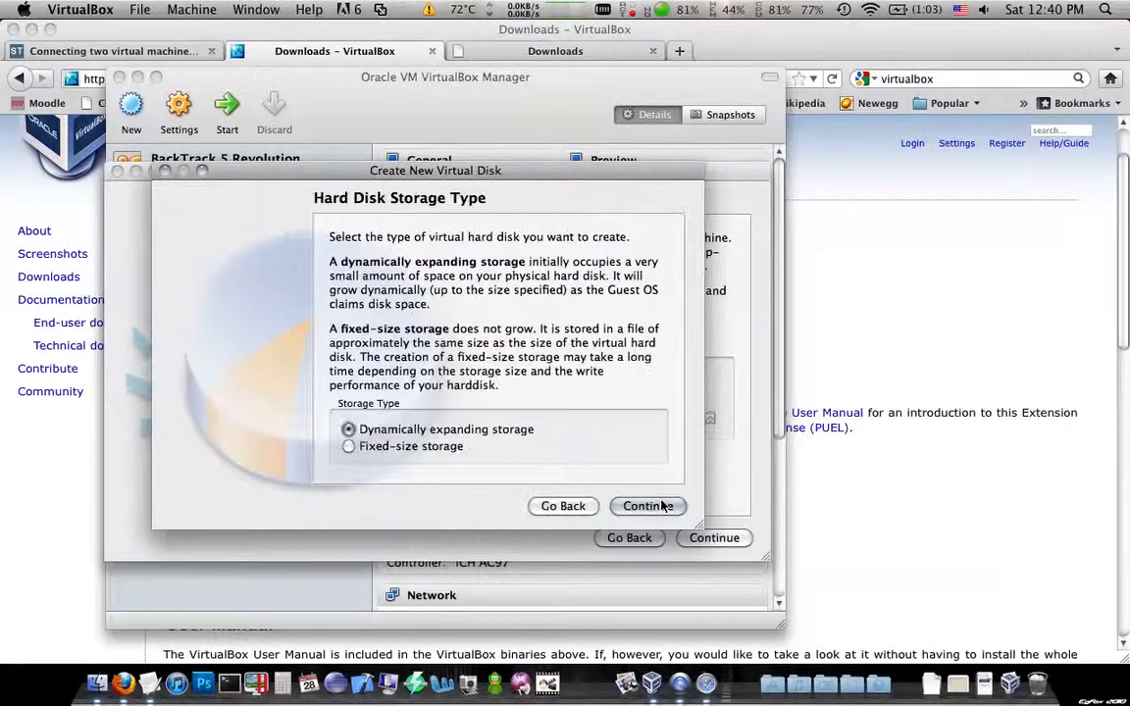
pyautogui.click(647, 506)
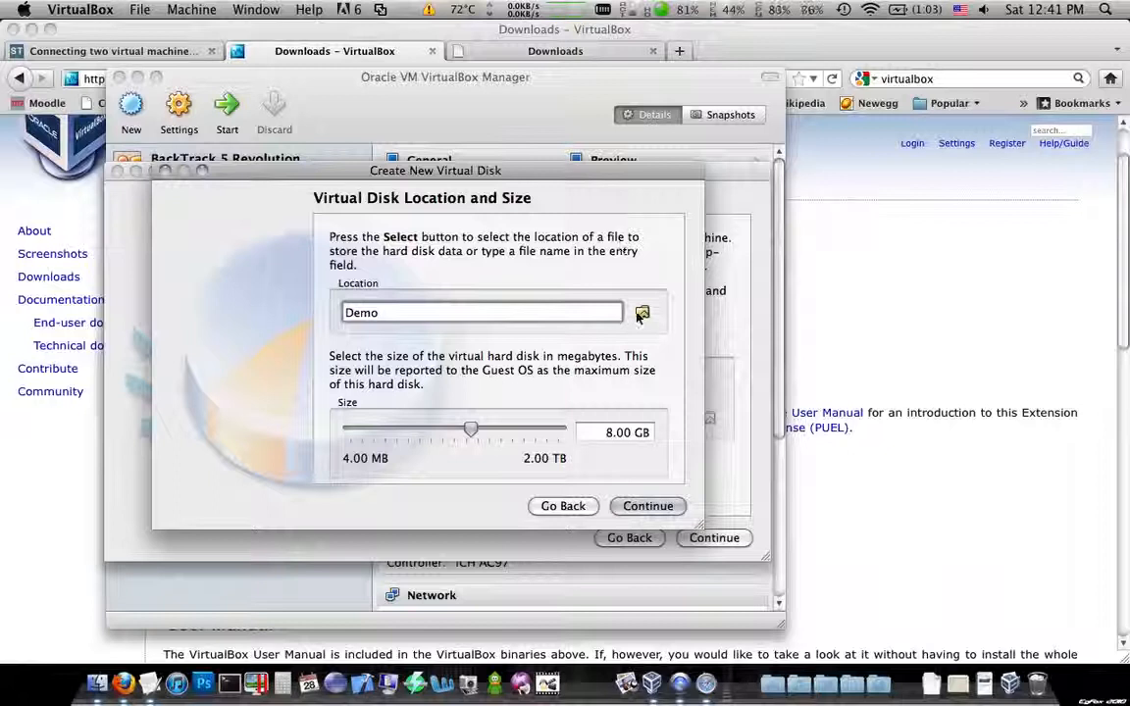
pyautogui.click(643, 312)
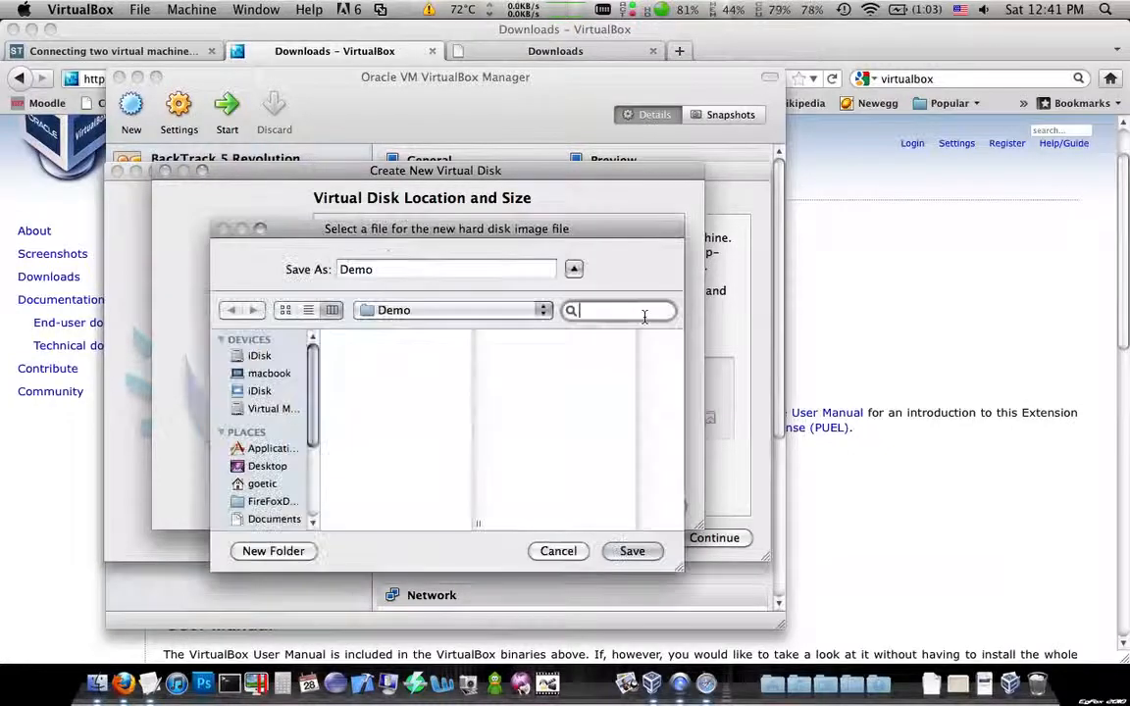
pyautogui.click(632, 550)
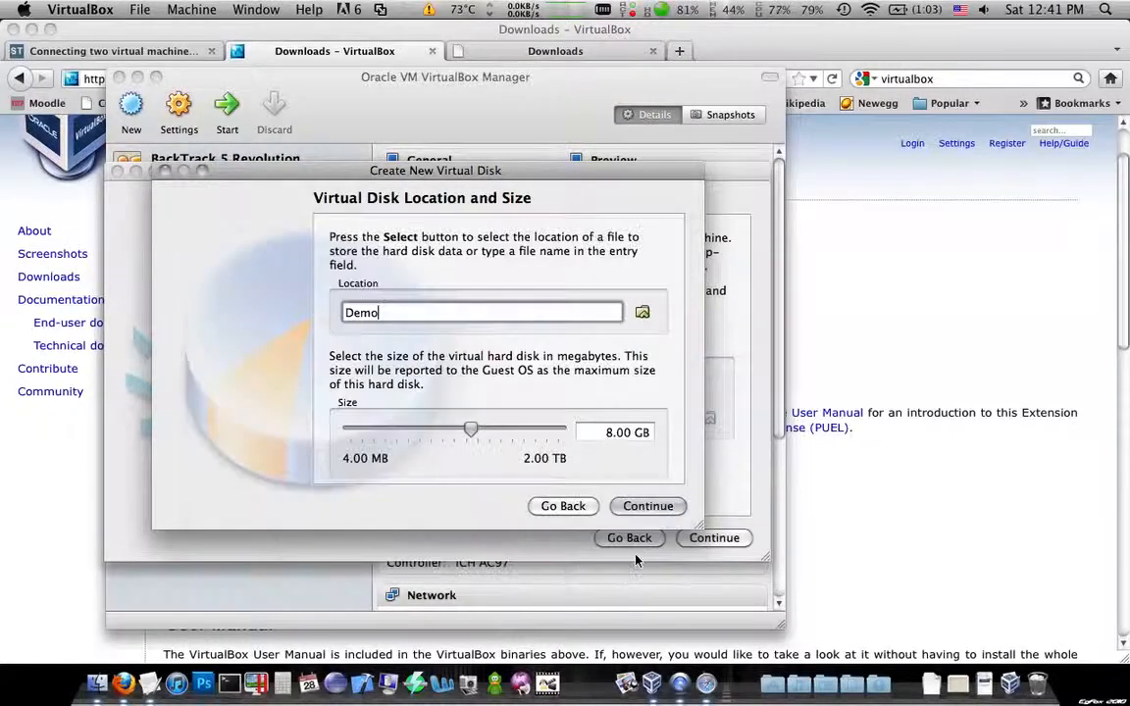
pyautogui.click(647, 506)
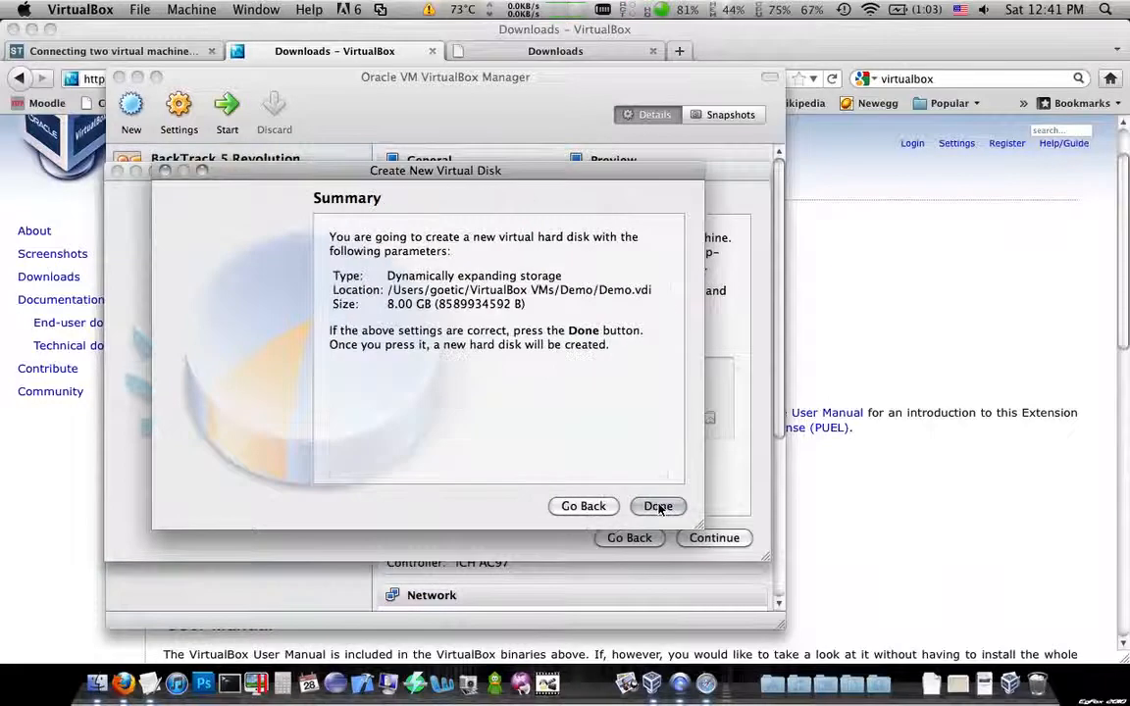
pyautogui.click(658, 506)
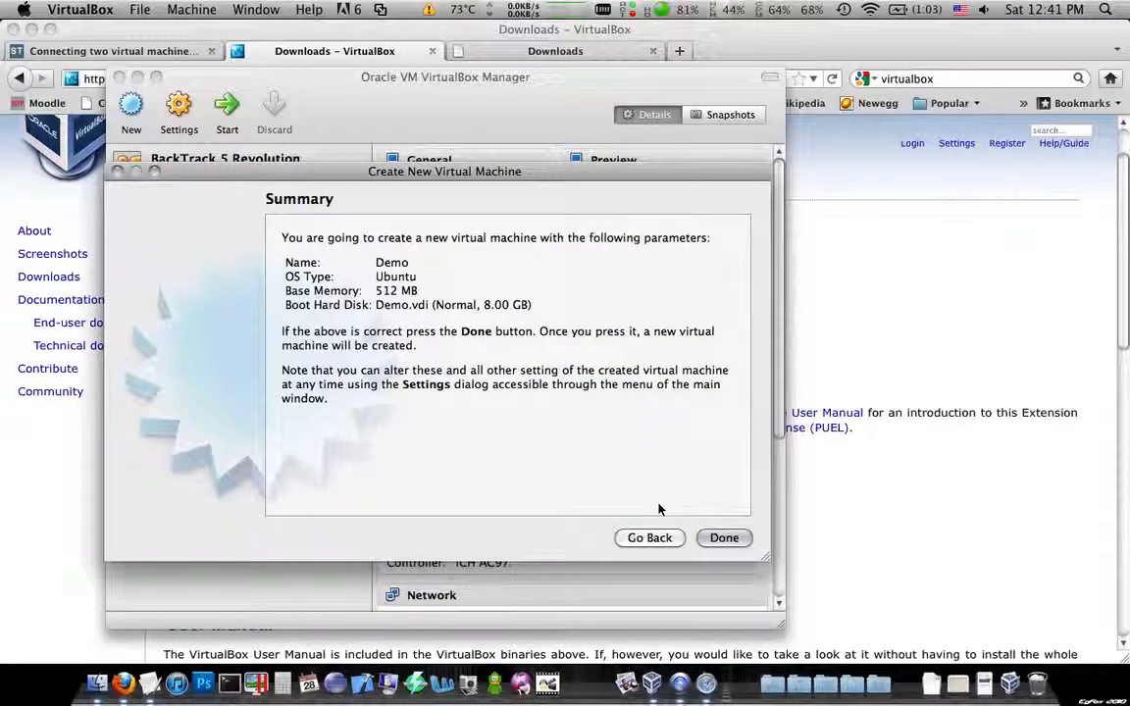
pyautogui.click(724, 537)
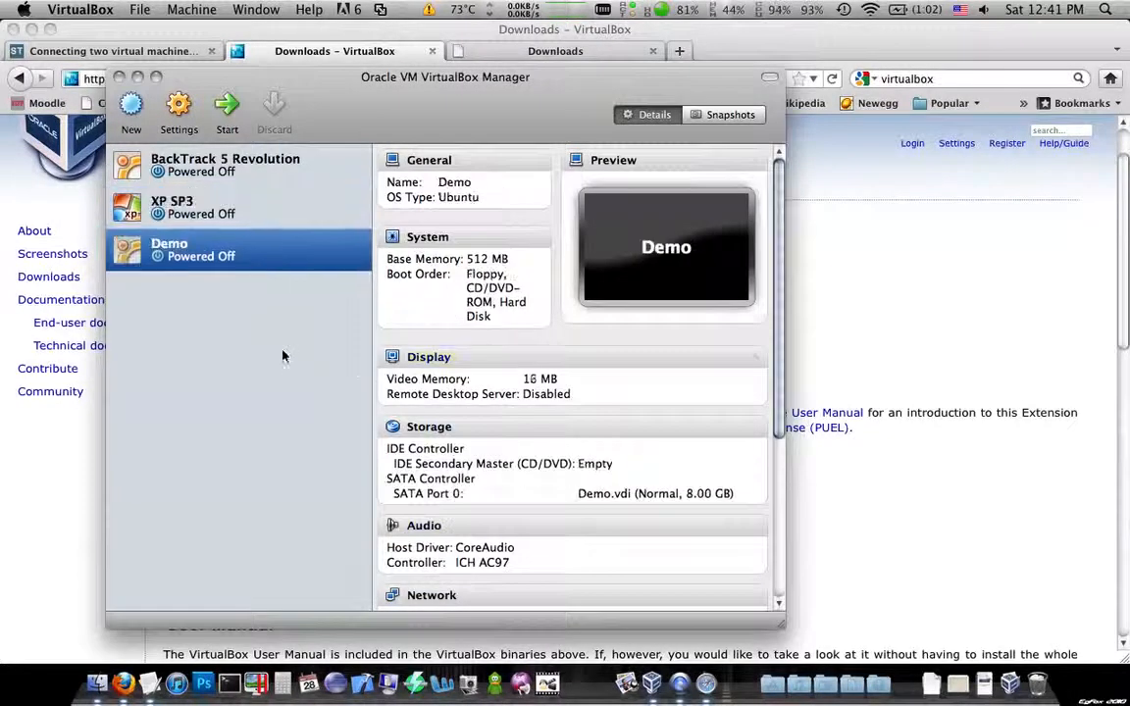
pyautogui.rightClick(169, 249)
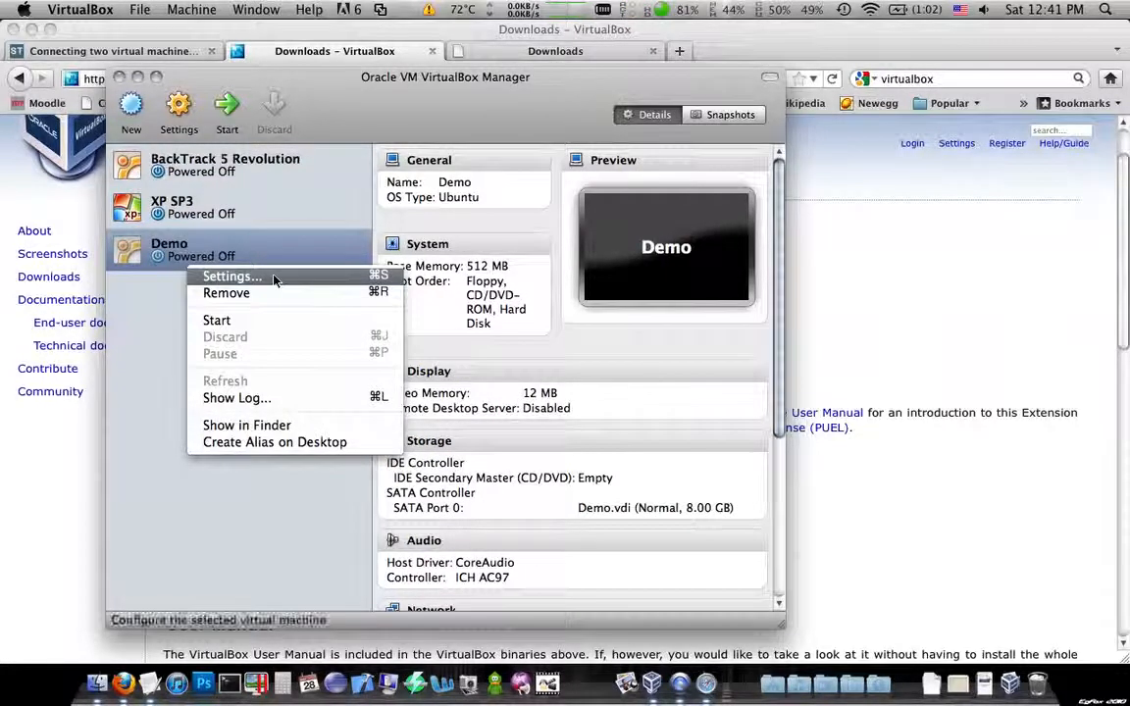
pyautogui.click(233, 275)
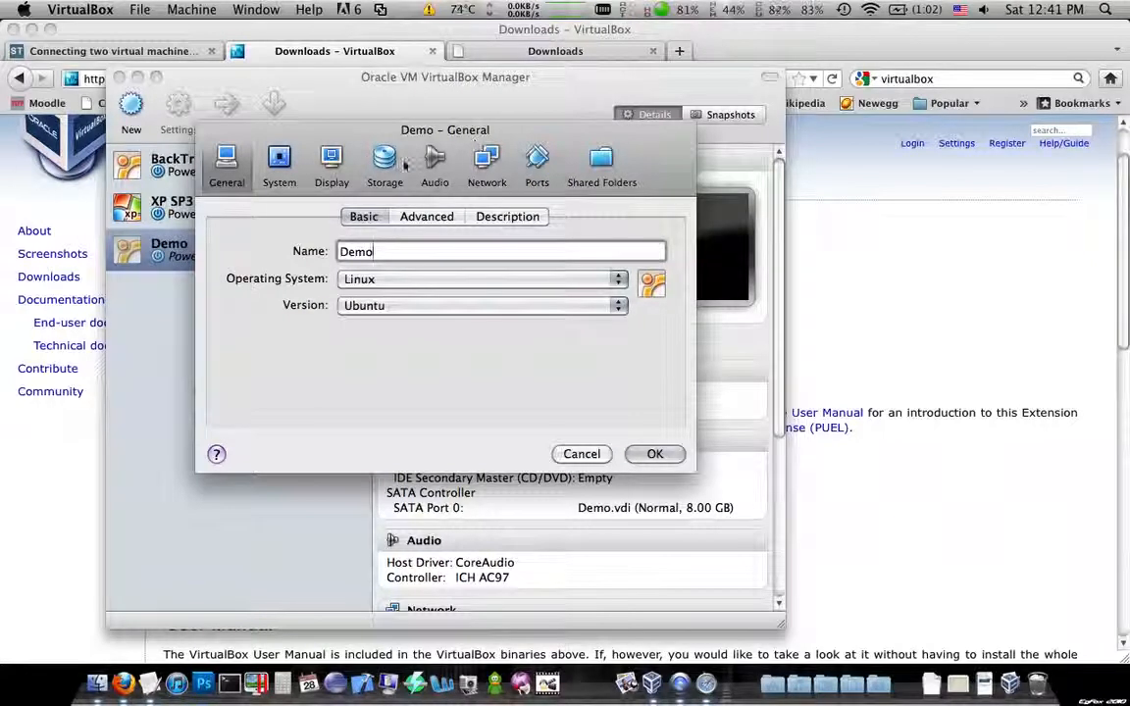
pyautogui.click(384, 165)
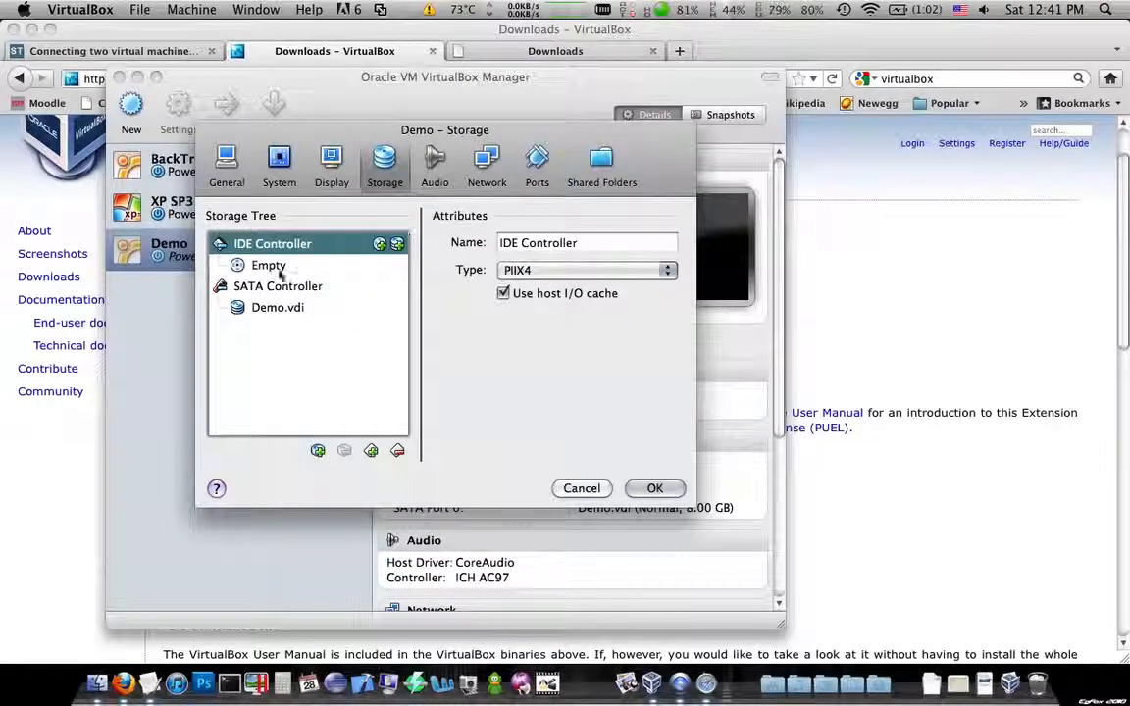
pyautogui.click(268, 264)
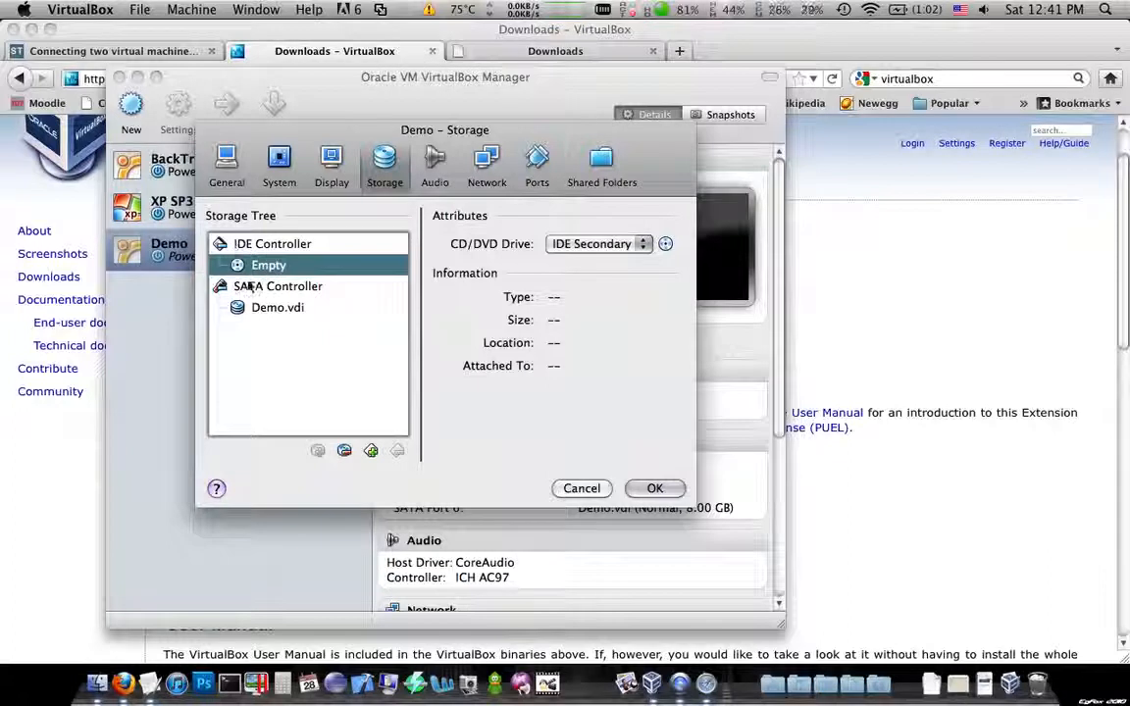
pyautogui.click(665, 243)
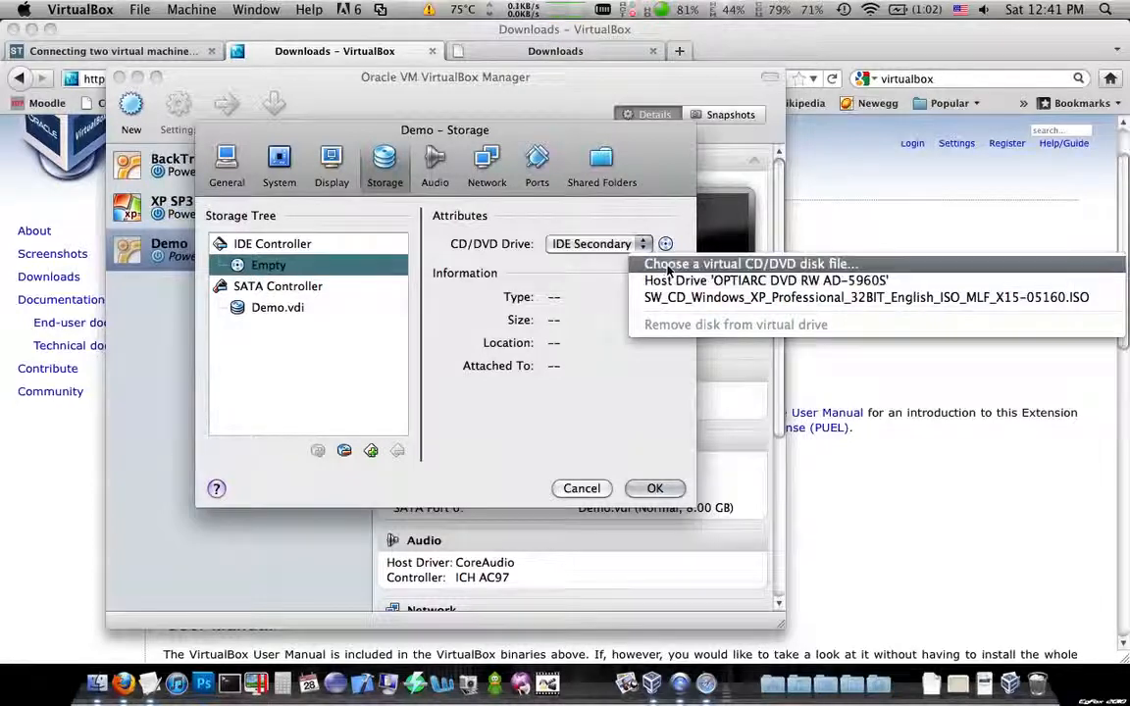
pyautogui.click(749, 263)
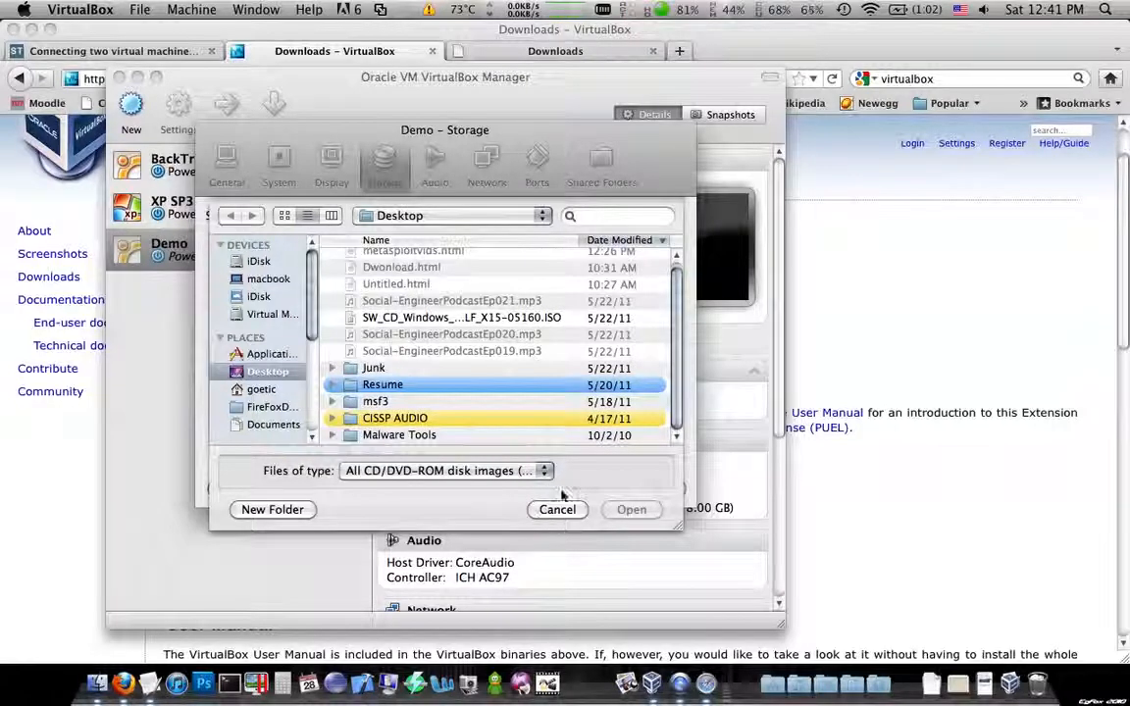
pyautogui.click(557, 509)
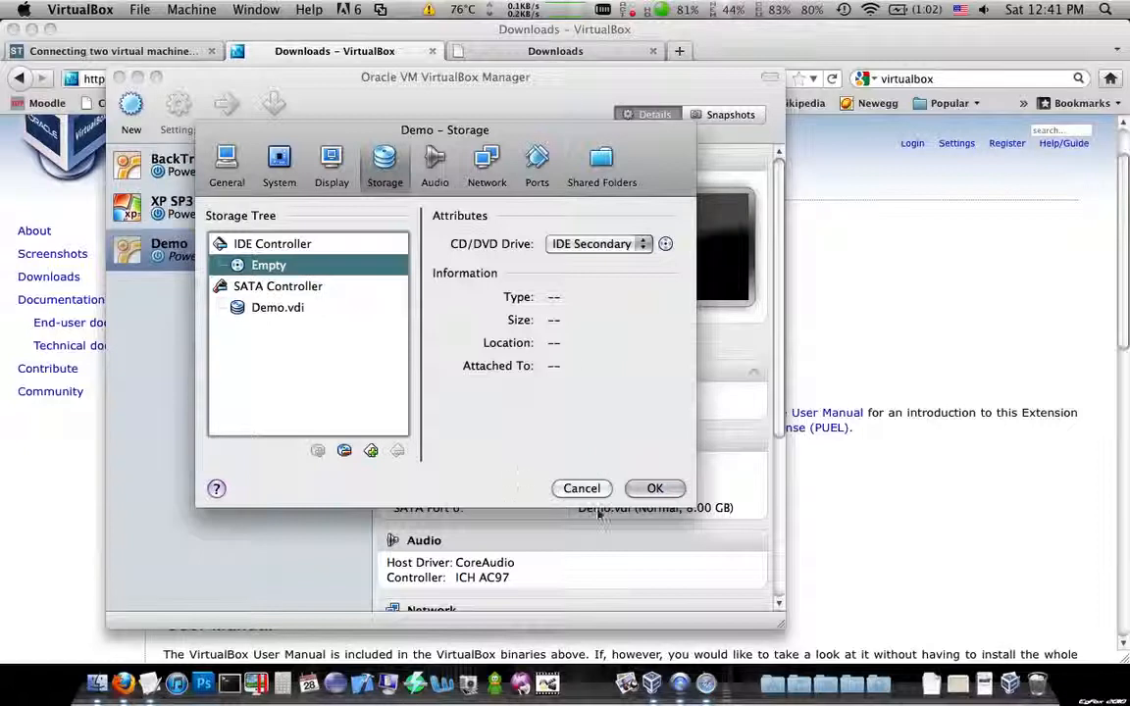
pyautogui.click(656, 488)
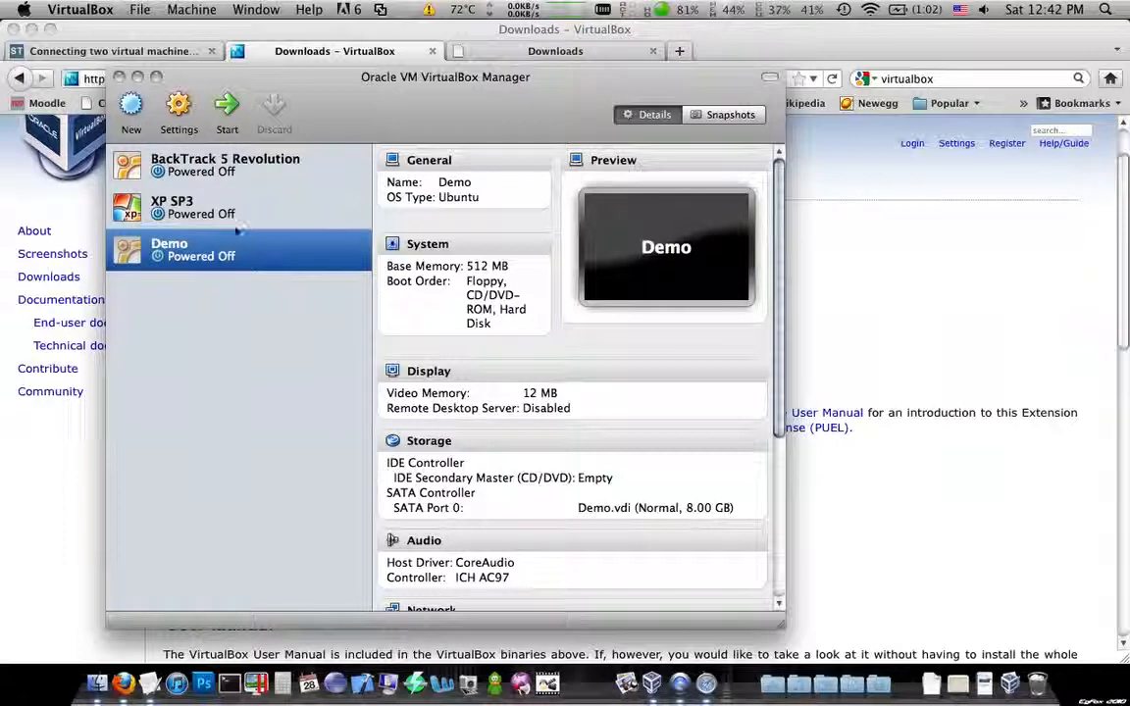
# Step: Open BackTrack 5 Revolution's network settings, keeping Adapter 1 attached as Host-only Adapter
pyautogui.click(226, 165)
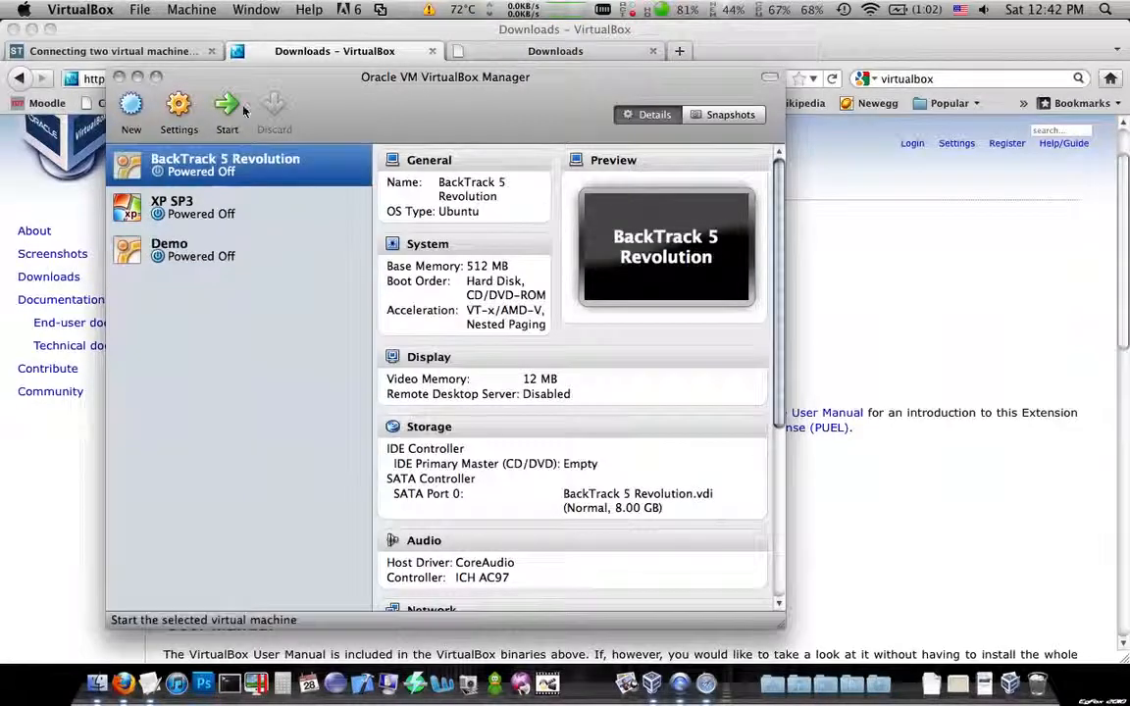
pyautogui.click(226, 207)
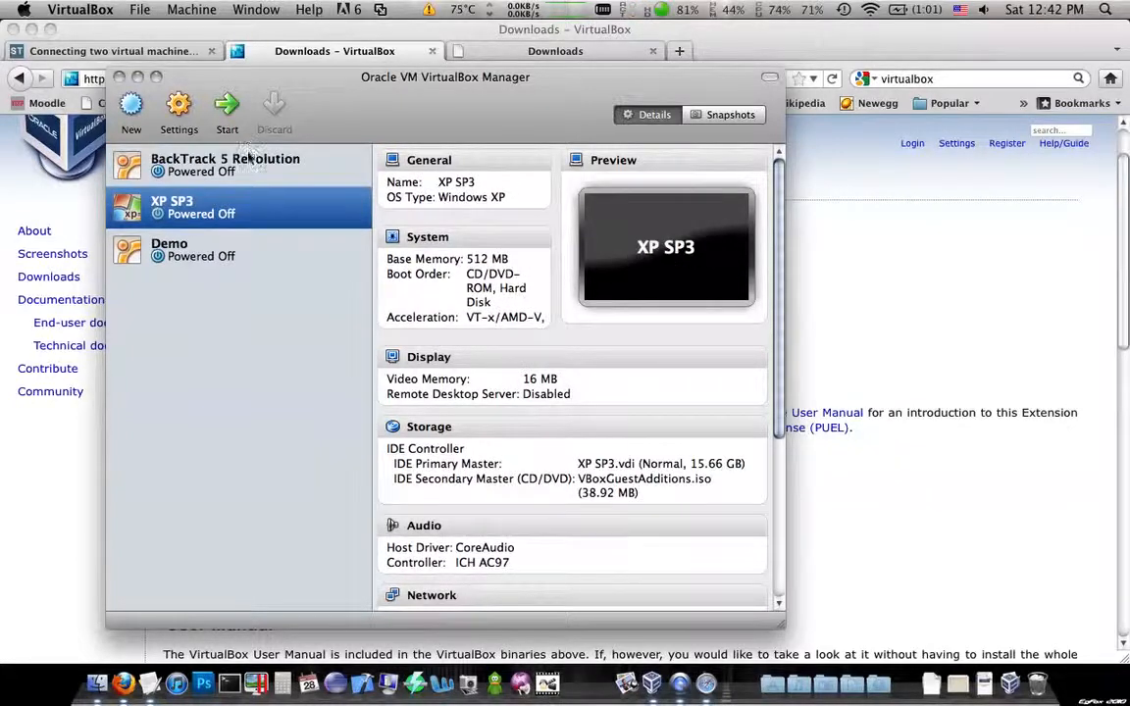
pyautogui.click(226, 165)
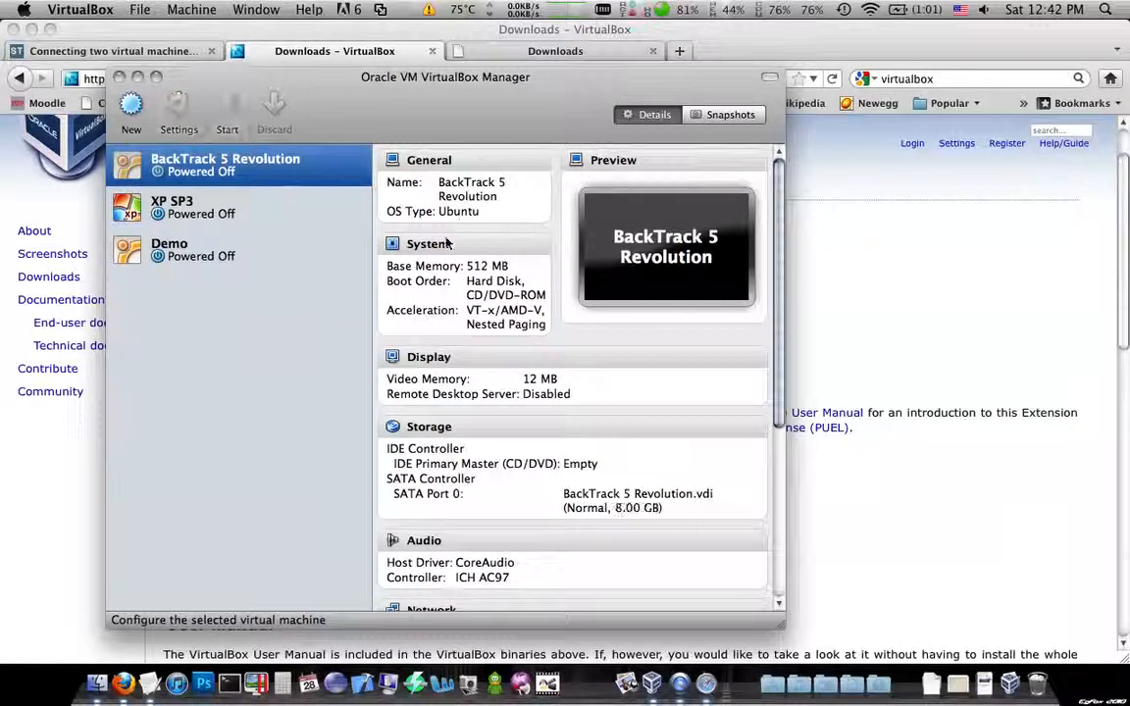
pyautogui.click(179, 108)
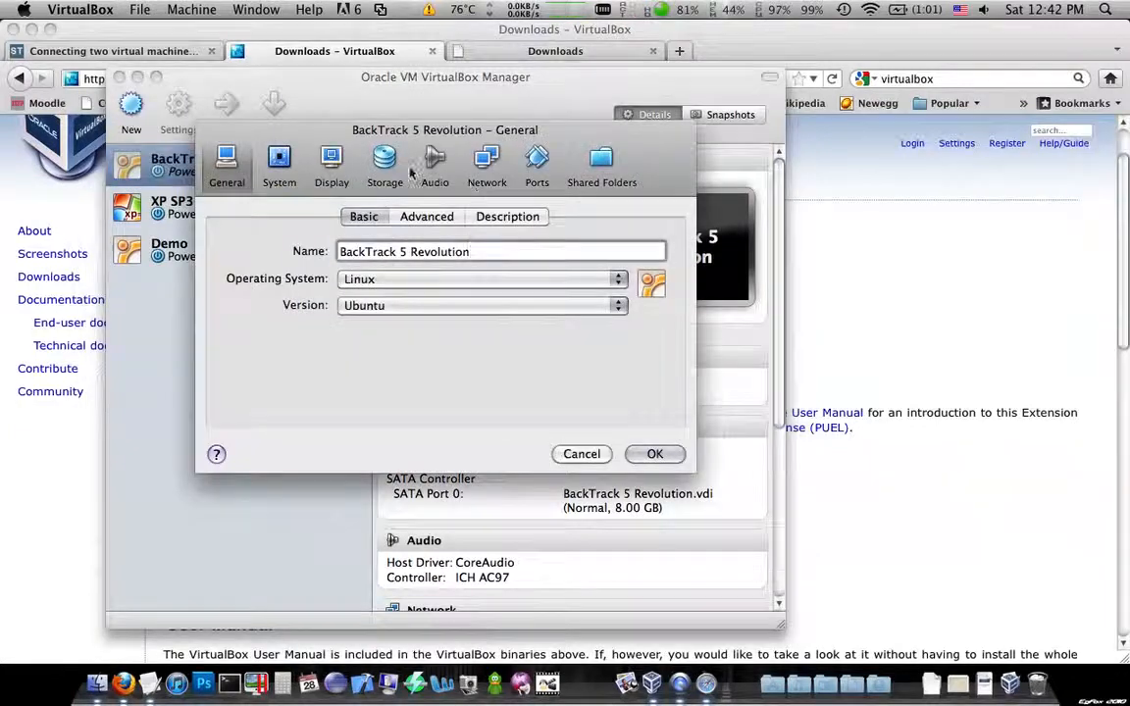
pyautogui.click(487, 165)
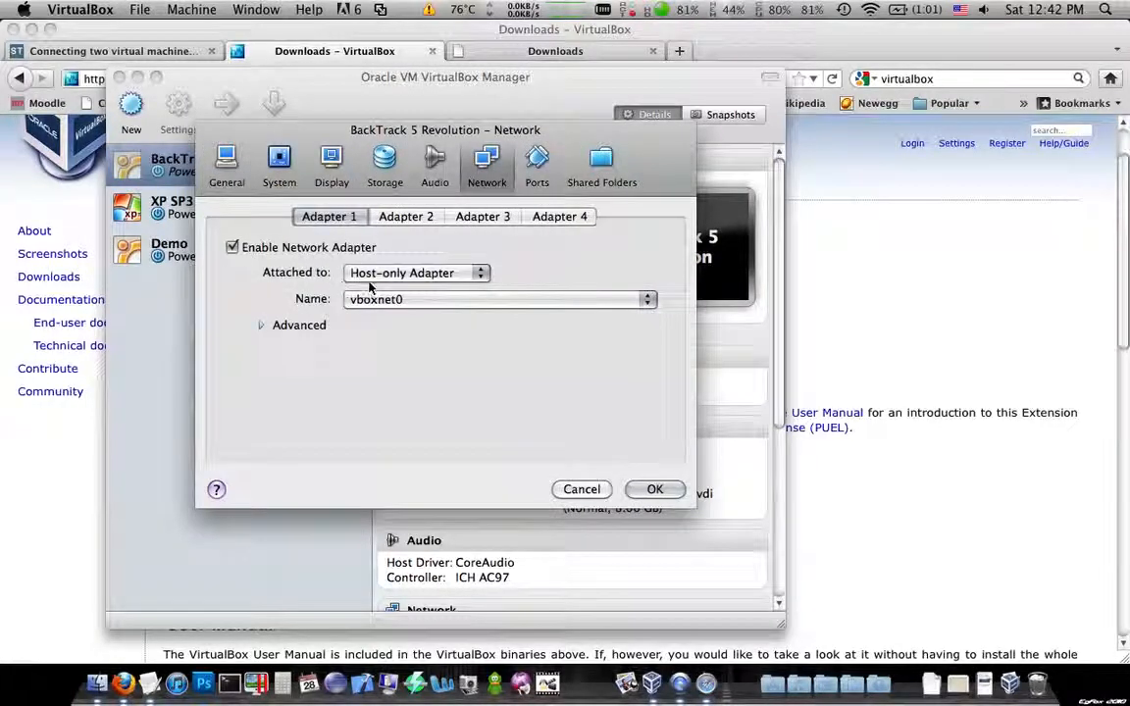
pyautogui.click(479, 272)
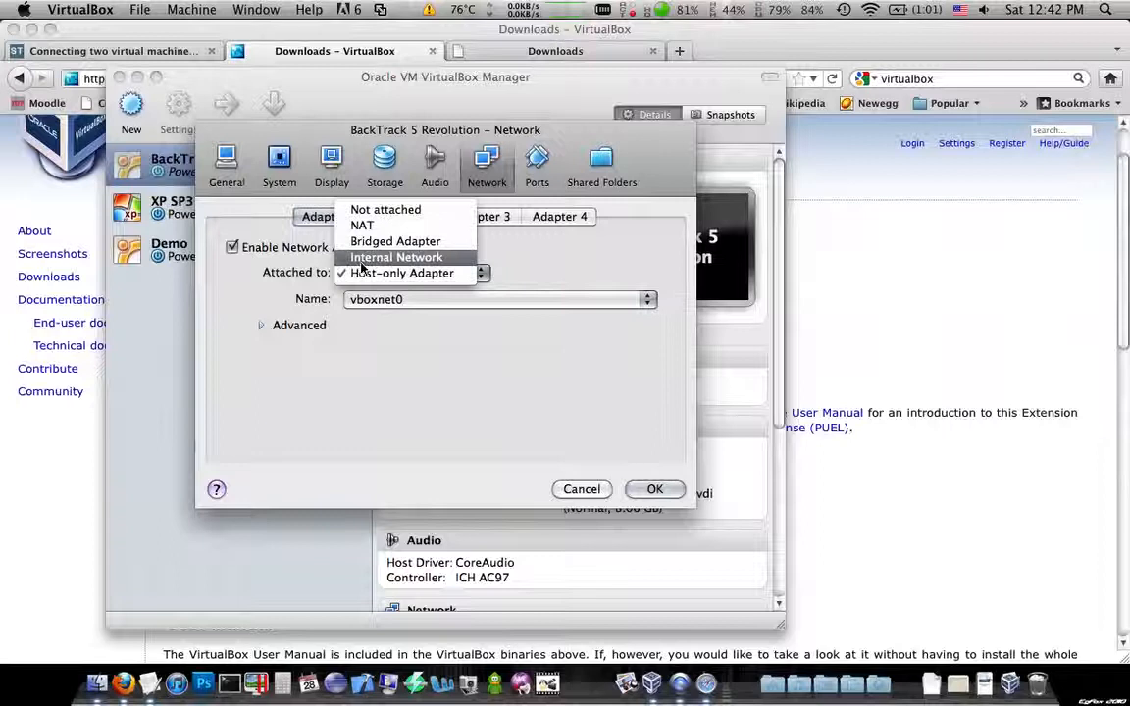
pyautogui.moveTo(362, 225)
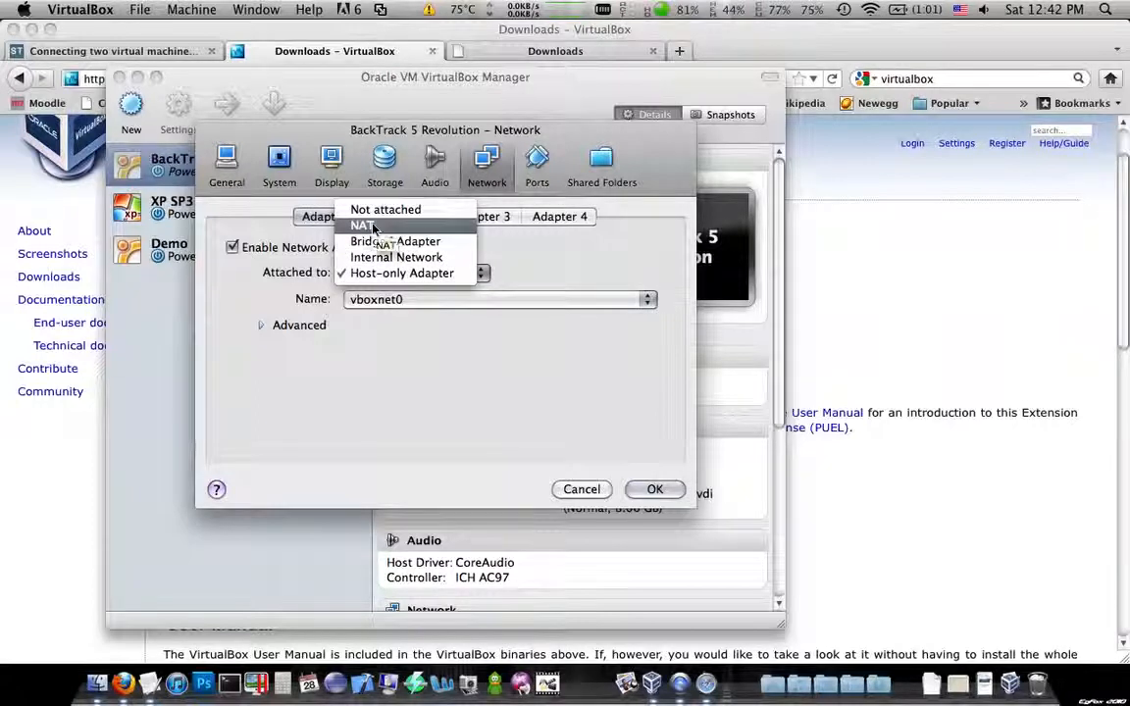
pyautogui.click(402, 273)
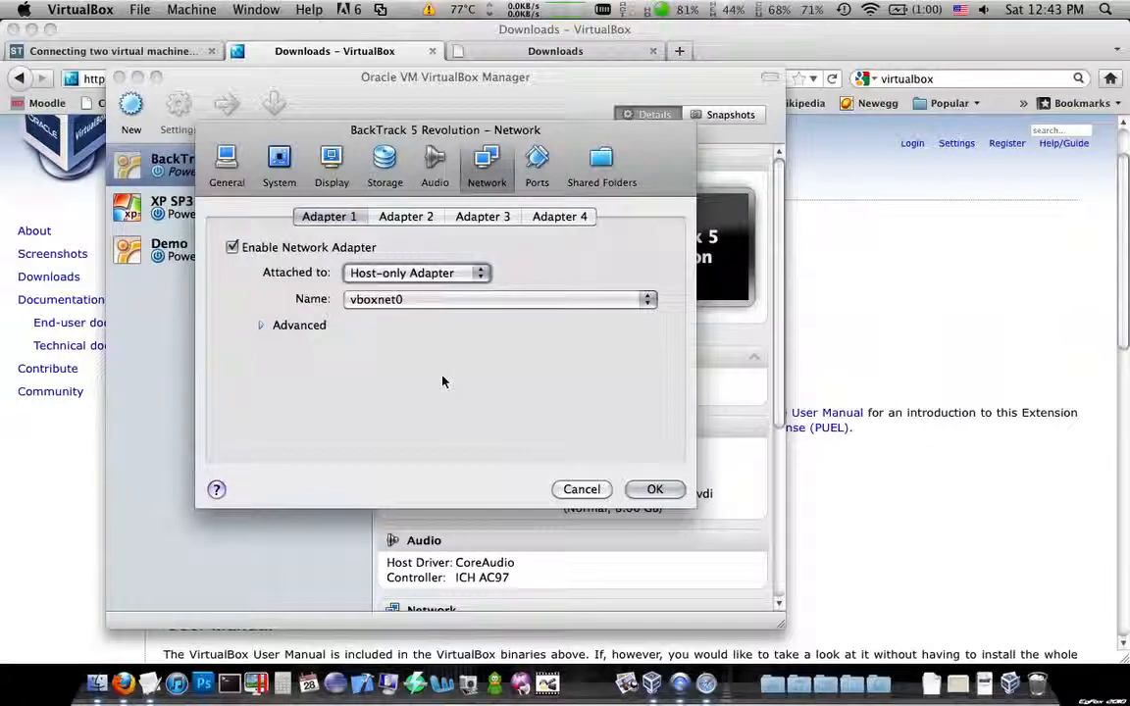
pyautogui.moveTo(402, 251)
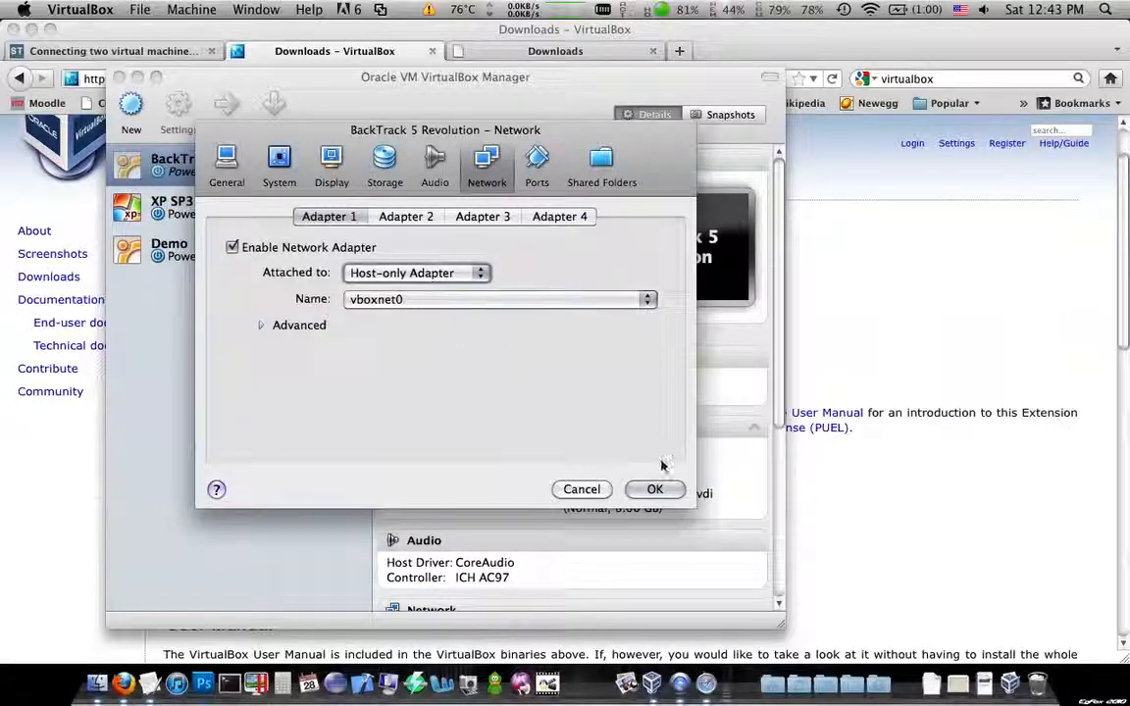
# Step: Confirm BackTrack's settings and open XP SP3's host-only network adapter settings
pyautogui.click(655, 490)
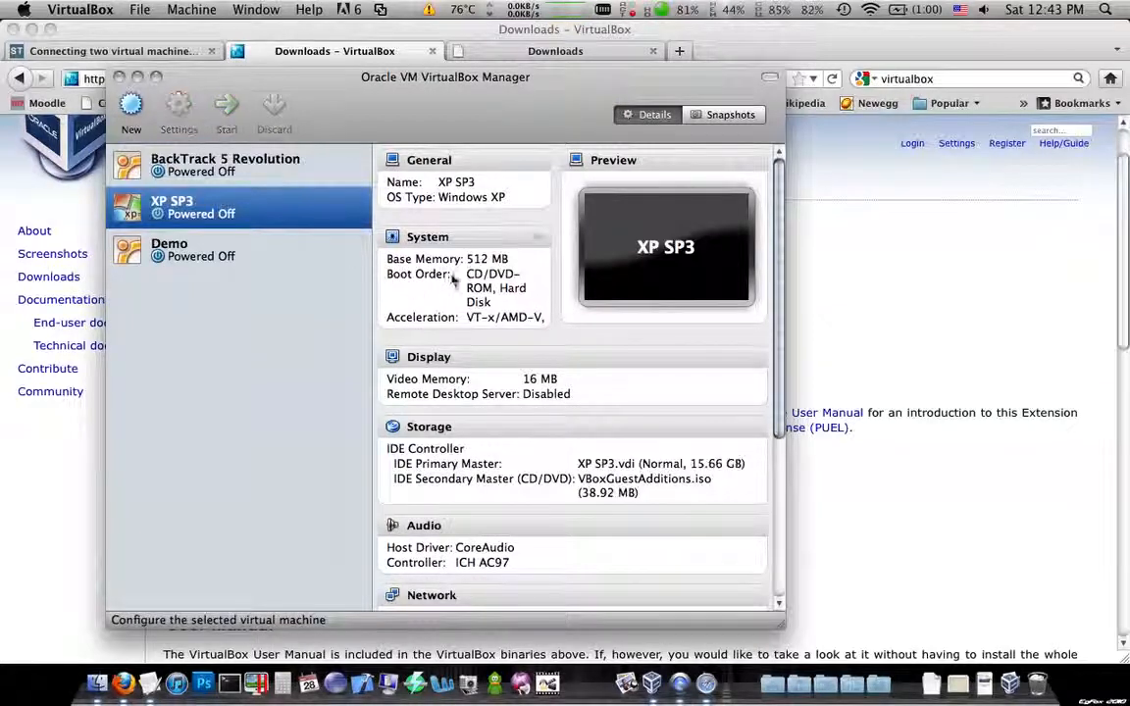
pyautogui.click(179, 108)
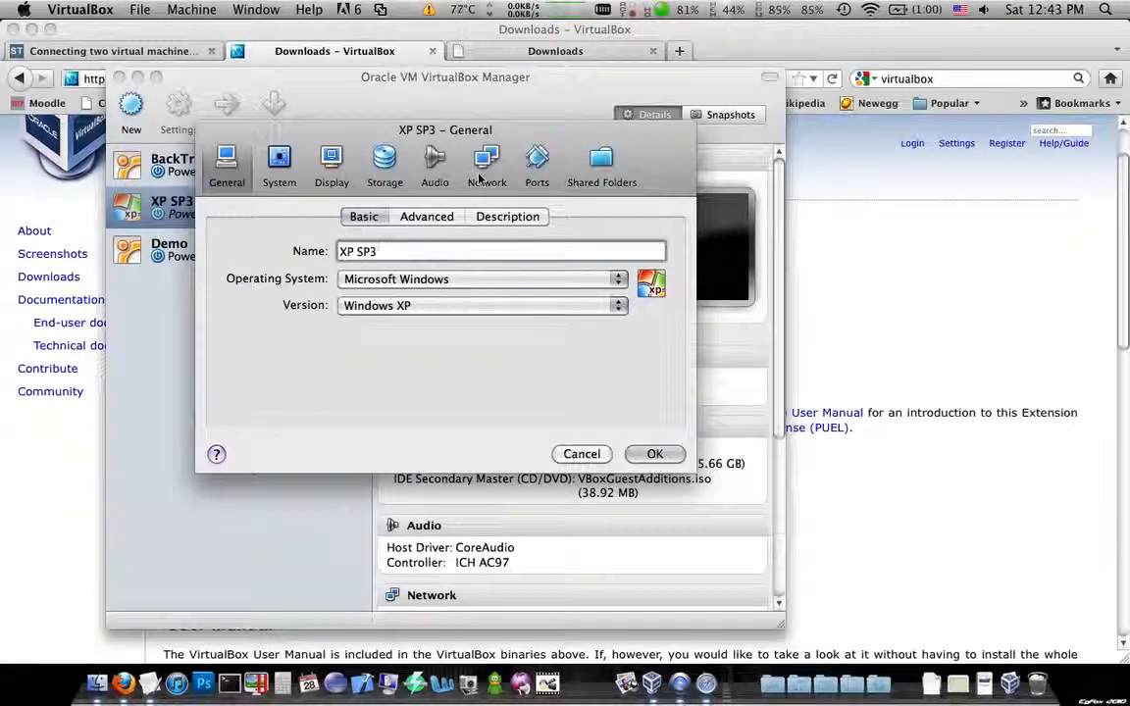
pyautogui.click(487, 162)
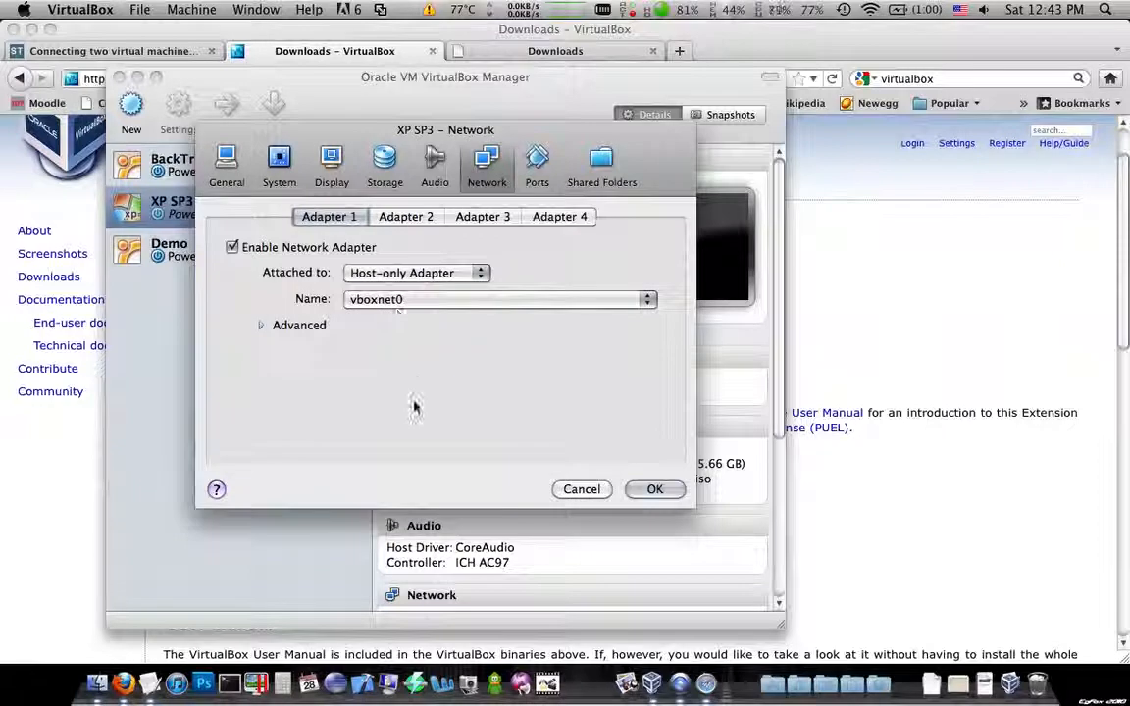